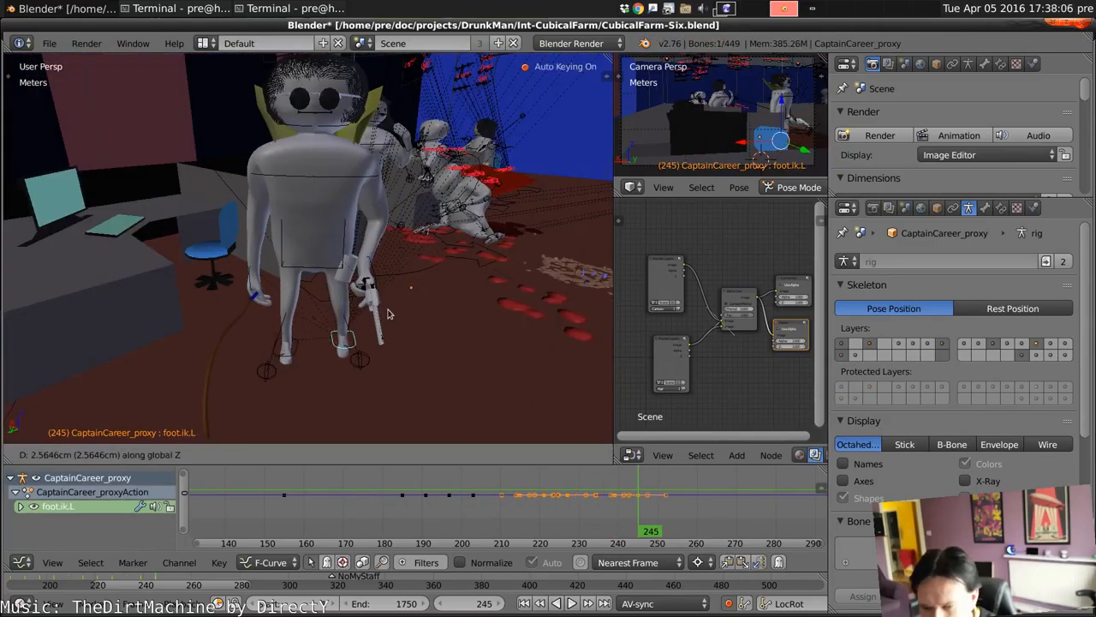
# Insert LocRot keyframes on the background character's foot.ik bone for its walk steps.
pyautogui.click(572, 603)
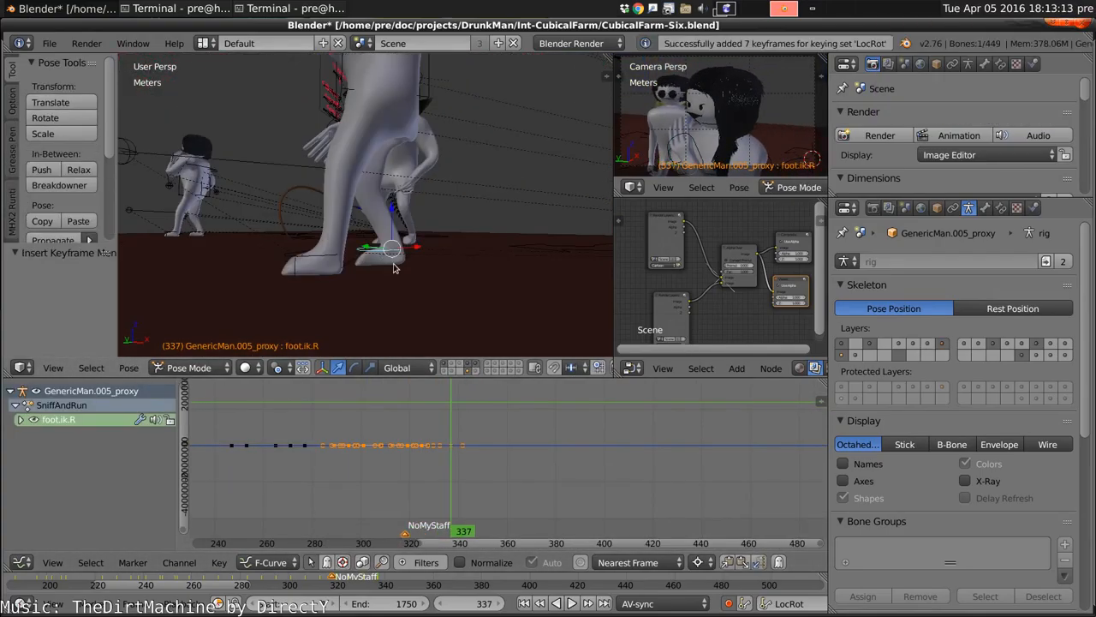
# Remove the stray foot keyframe and raise the torso bone about 1.5 cm at frame 349.
pyautogui.click(20, 367)
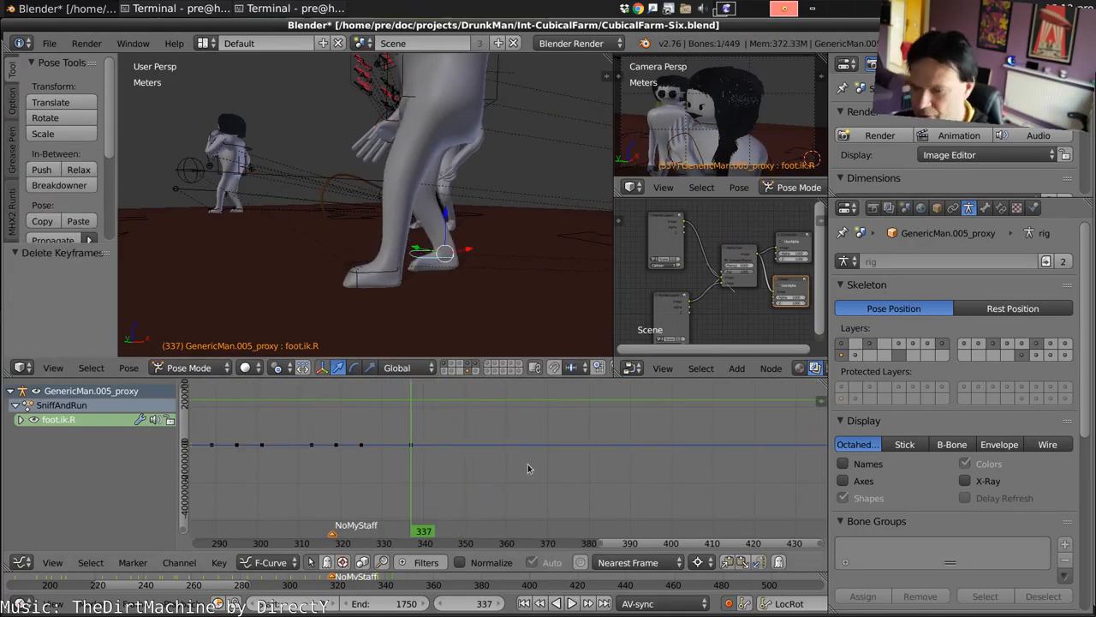
pyautogui.click(473, 531)
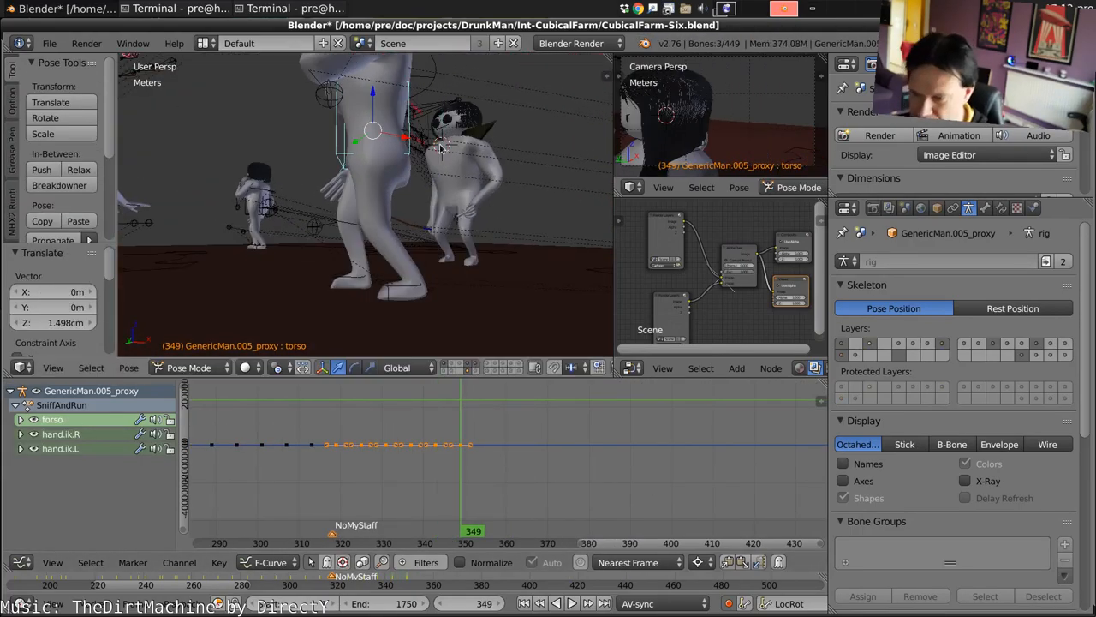